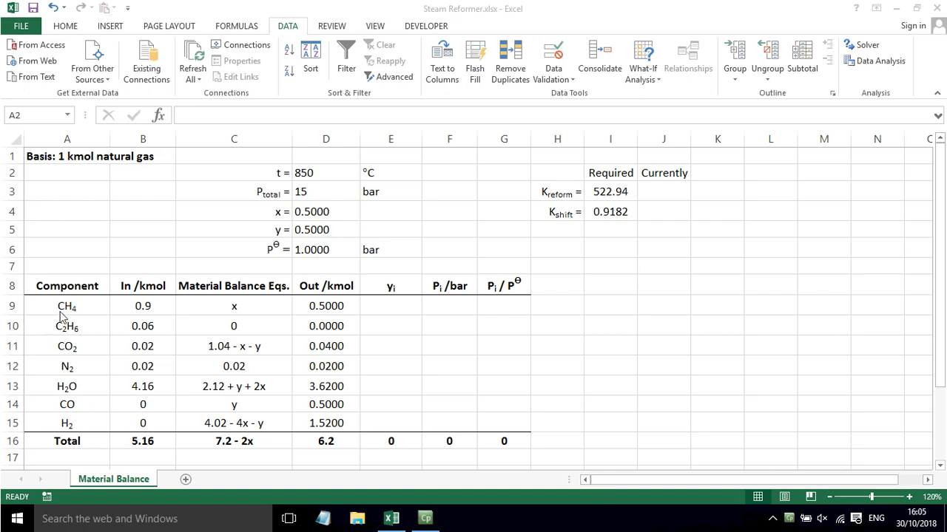
# - Review the component balance equations and outflow formulas for CH4, ethane, CO2 and nitrogen
pyautogui.click(66, 305)
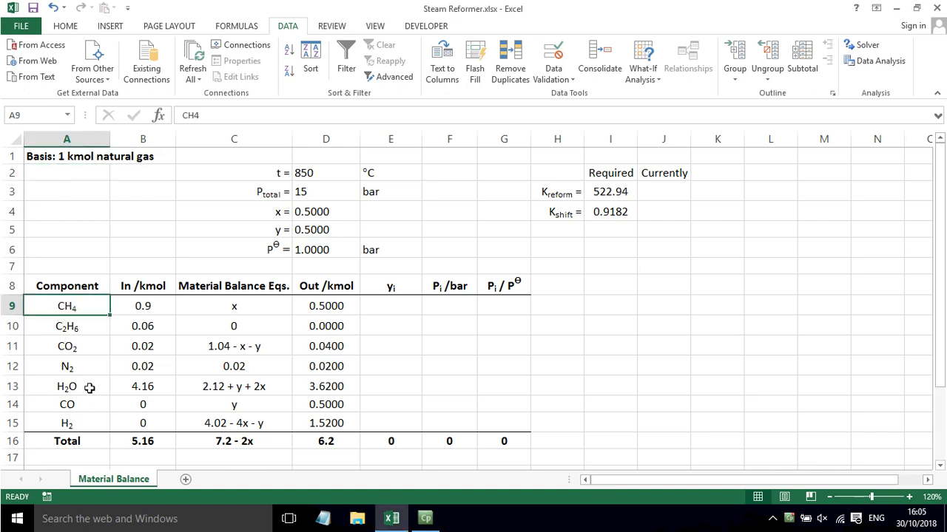
pyautogui.click(142, 346)
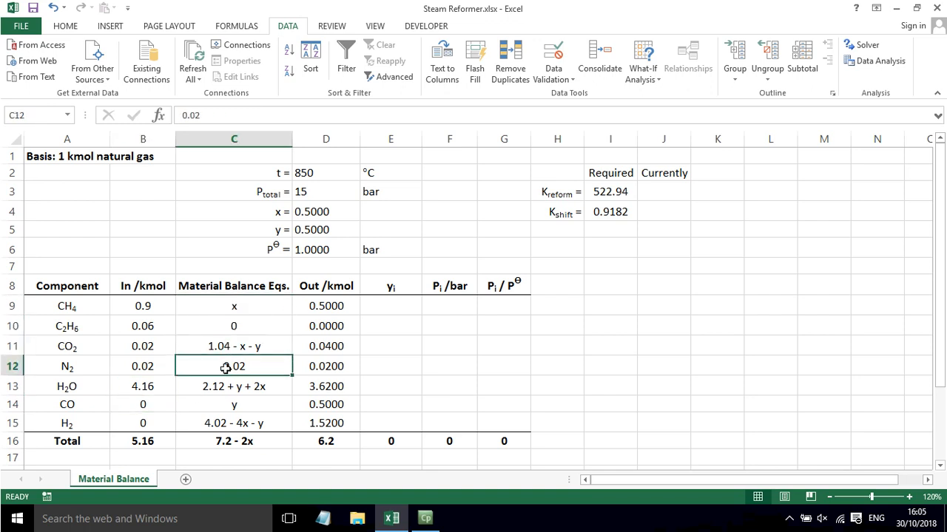
pyautogui.click(233, 423)
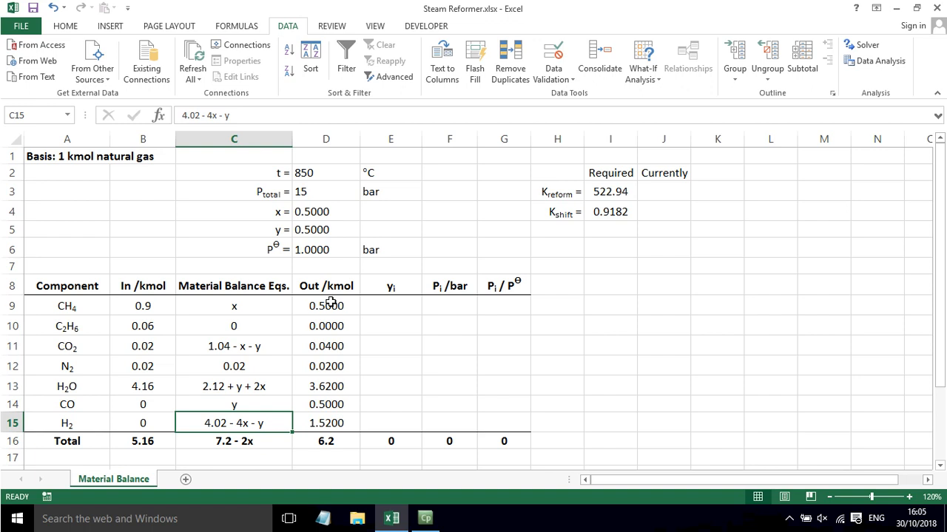
pyautogui.click(326, 305)
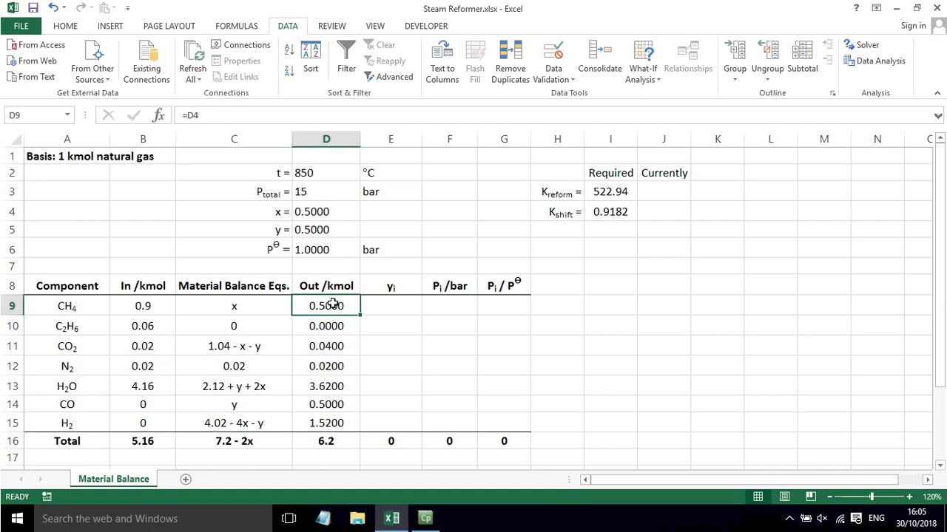
pyautogui.doubleClick(326, 305)
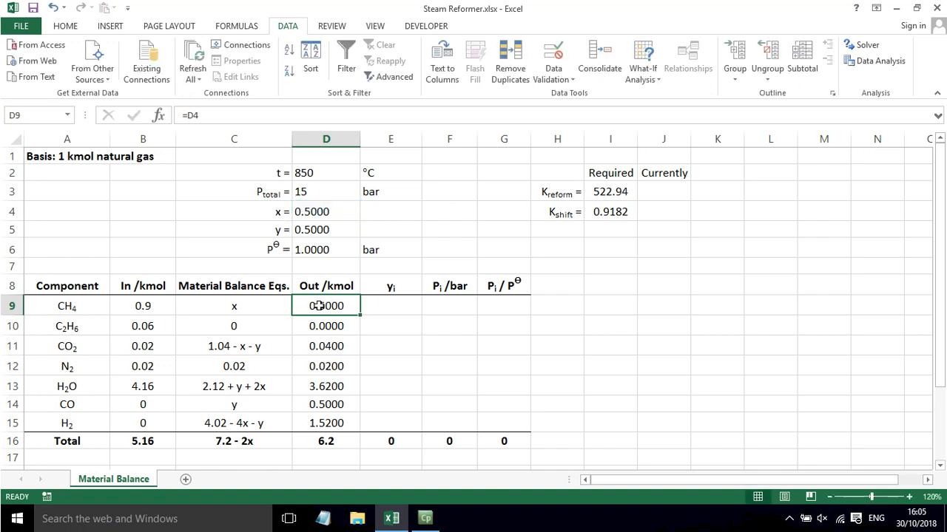
pyautogui.click(326, 326)
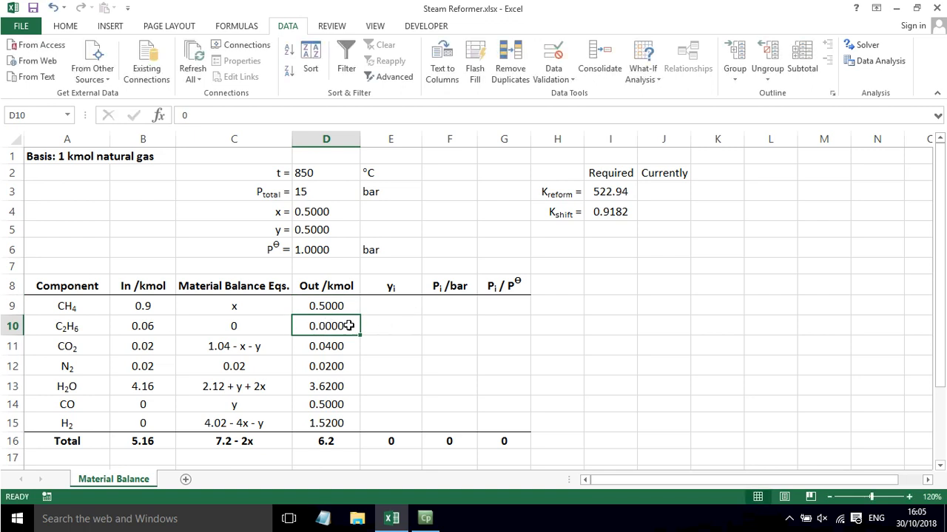
pyautogui.click(326, 345)
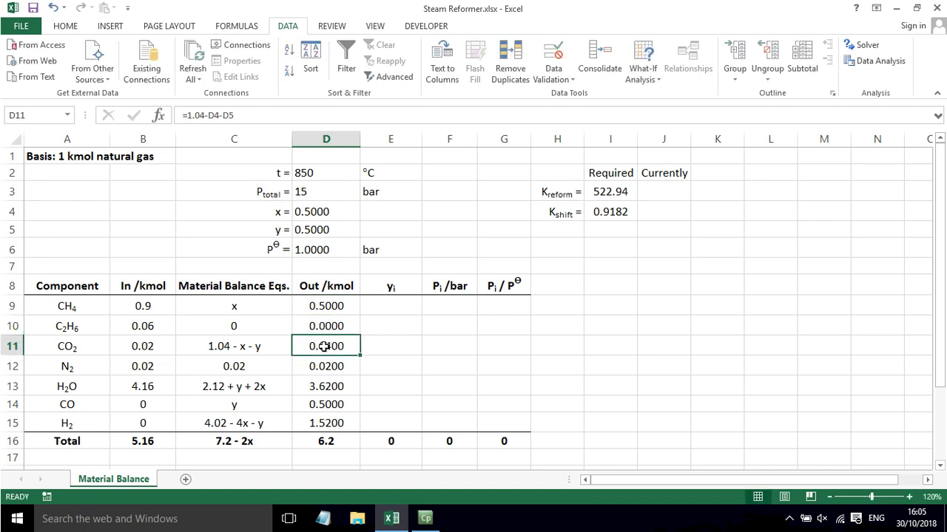
pyautogui.doubleClick(326, 345)
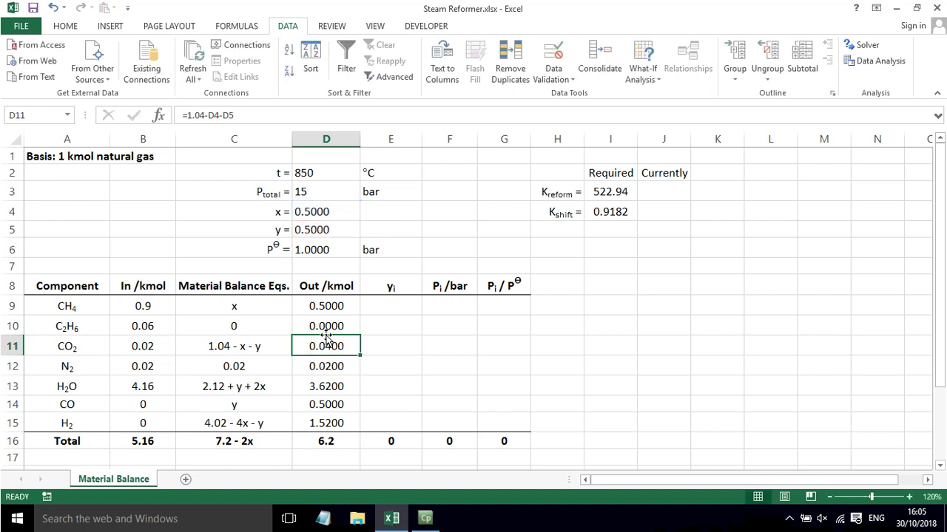
pyautogui.click(326, 366)
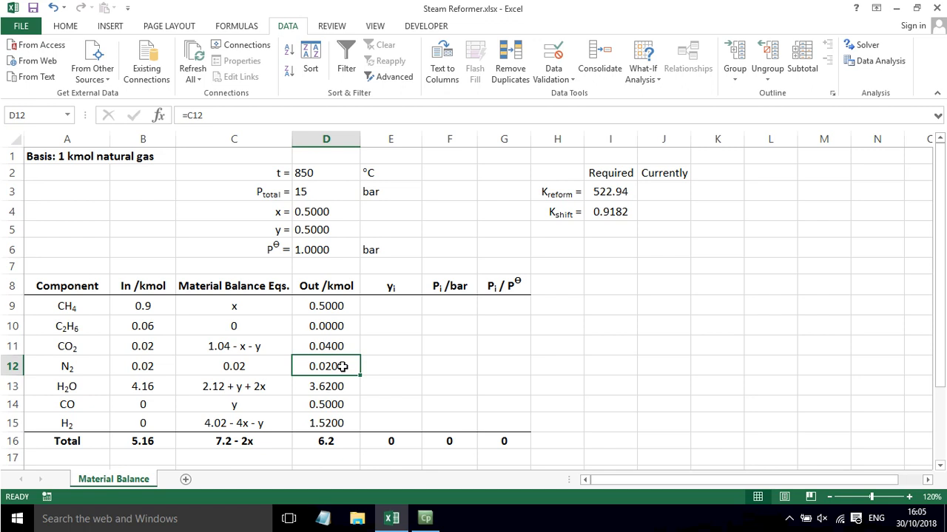
pyautogui.doubleClick(326, 386)
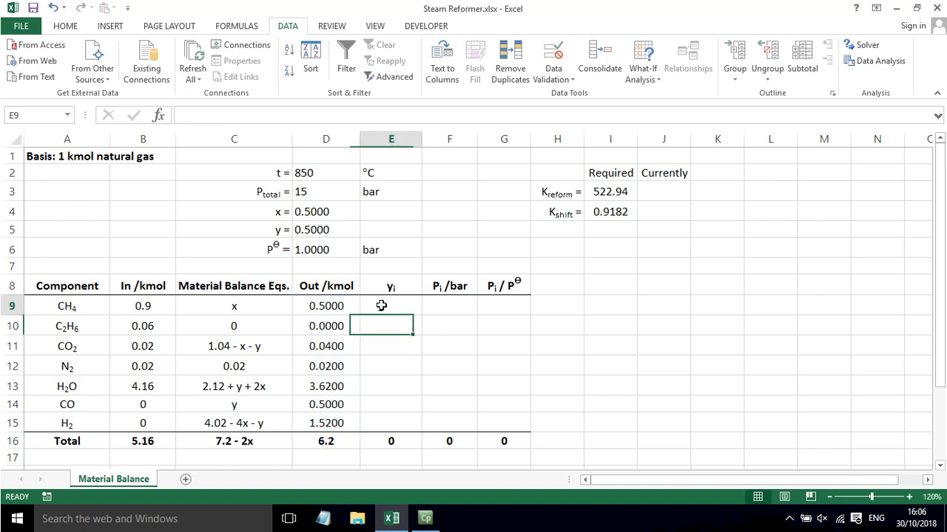
# - Enter =D9/D$16 in E9 and fill the mole fractions down to H2
pyautogui.write('=D9/D$16')
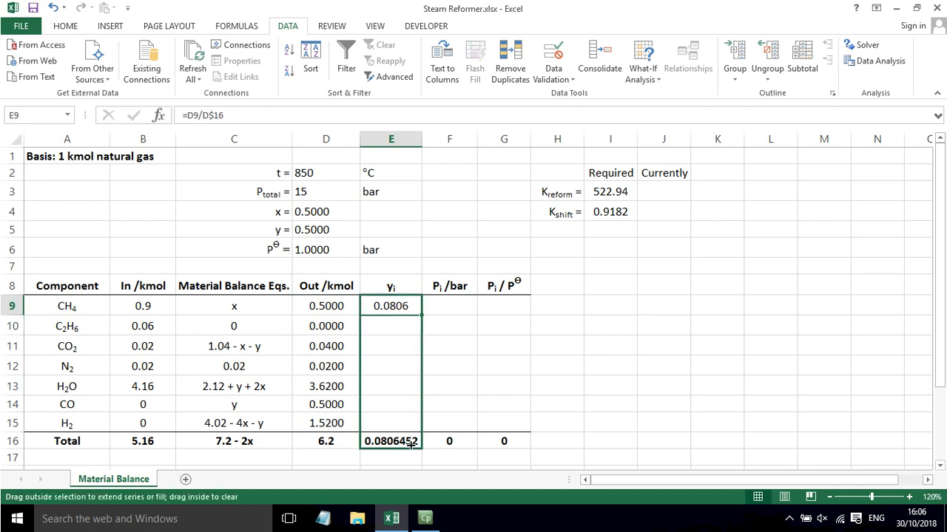
pyautogui.moveTo(390, 305); pyautogui.dragTo(391, 423)
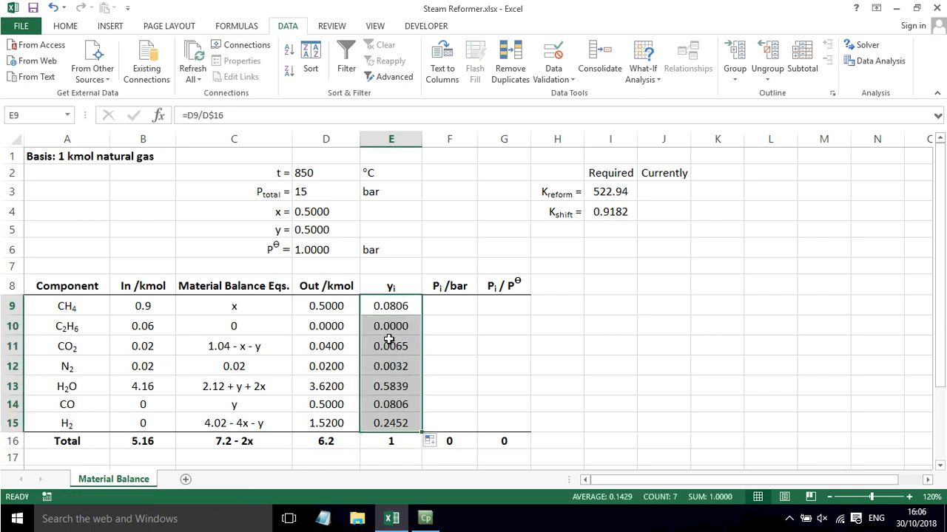
pyautogui.click(449, 306)
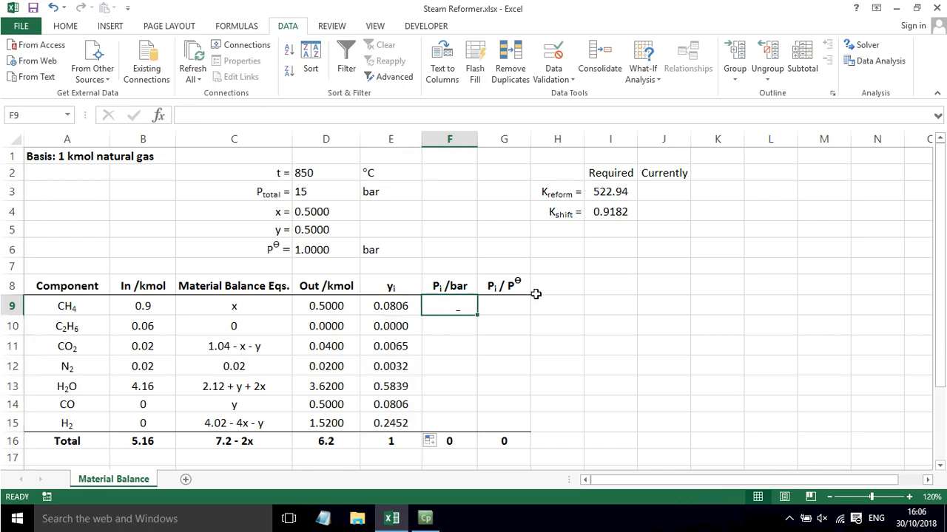
# - Enter =E9*D$3 in F9 and fill partial pressures down through F15
pyautogui.write('=E9*')
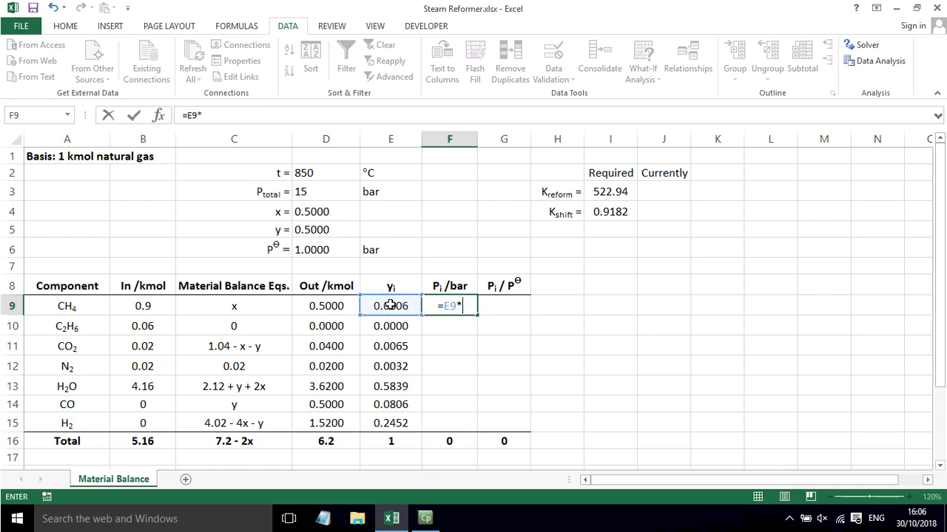
pyautogui.click(326, 190)
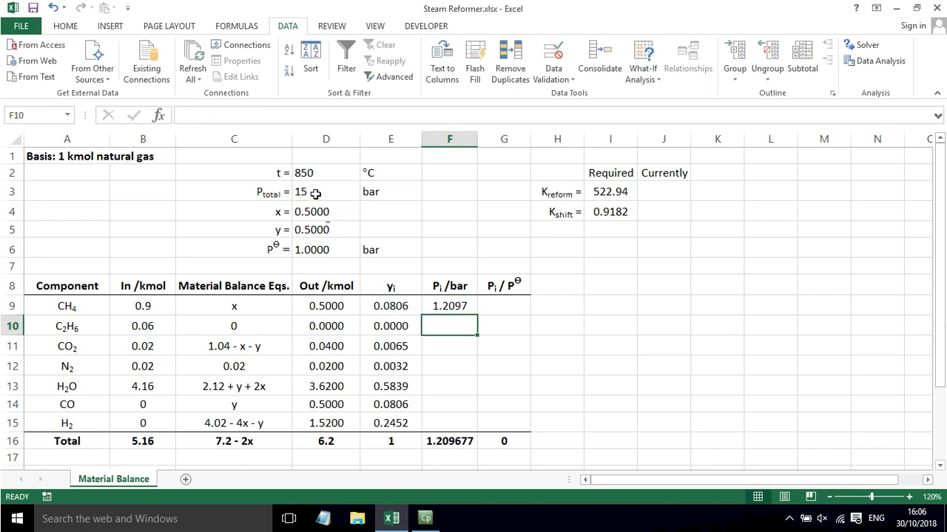
pyautogui.click(450, 305)
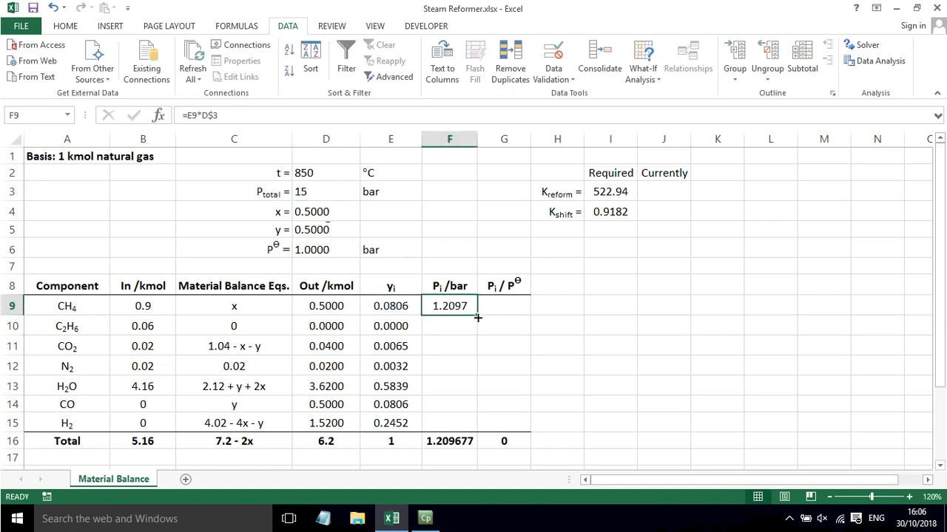
pyautogui.moveTo(449, 305); pyautogui.dragTo(449, 423)
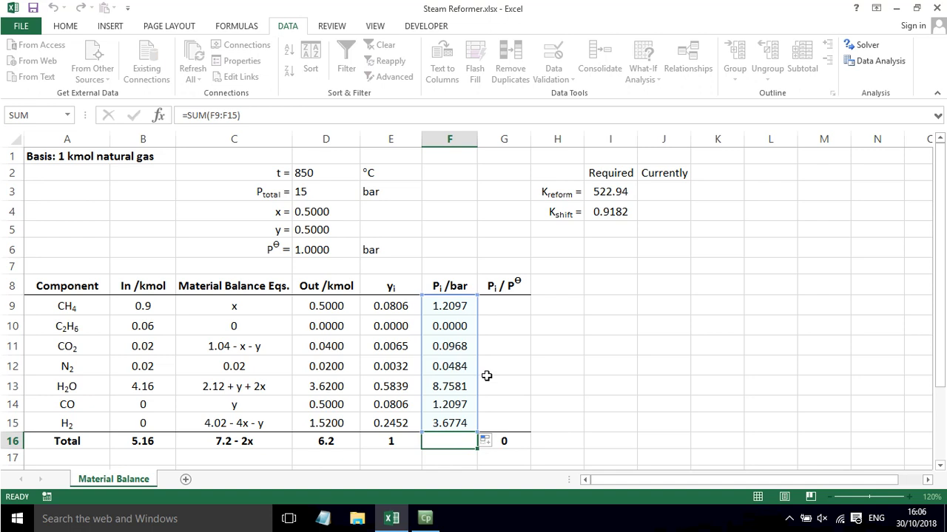
pyautogui.click(504, 305)
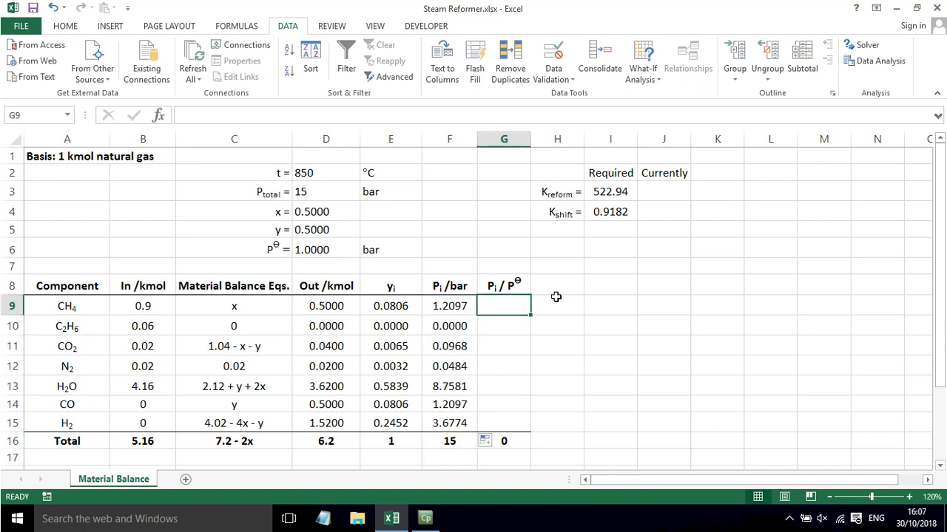
# - Enter =F9/D$6 in G9 for each component's Pᵢ/P° ratio
pyautogui.write('=F9/')
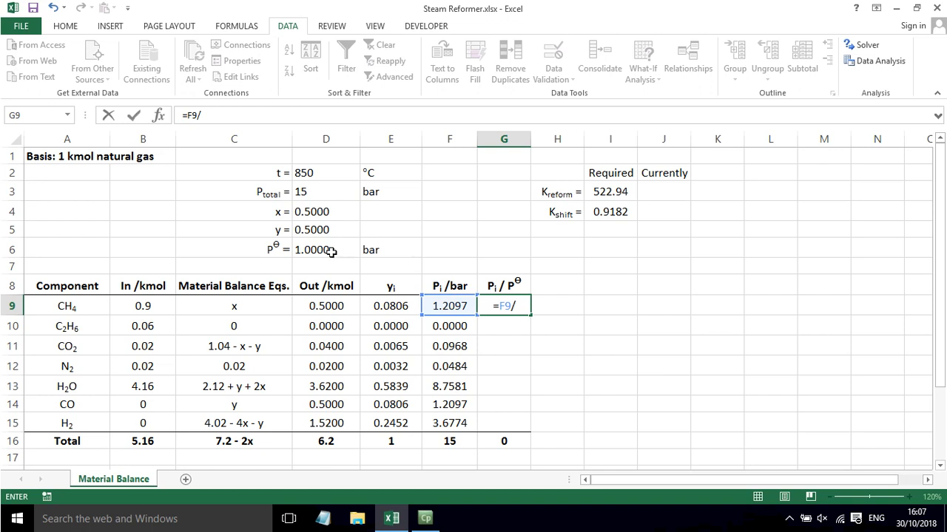
pyautogui.click(326, 249)
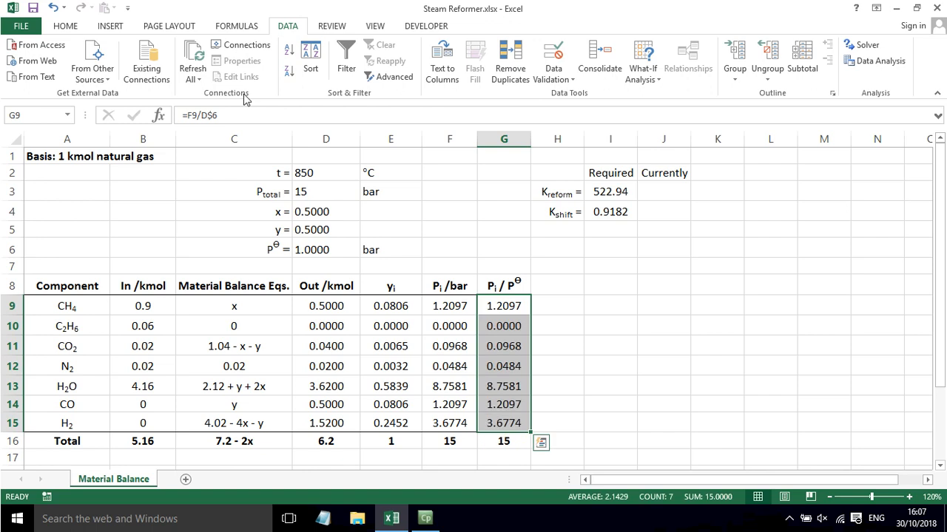
pyautogui.click(503, 285)
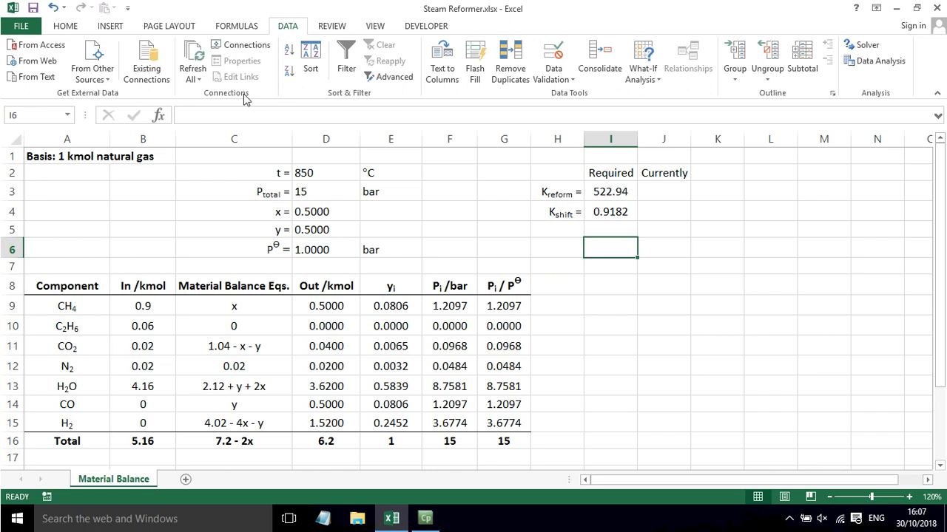
pyautogui.moveTo(562, 187)
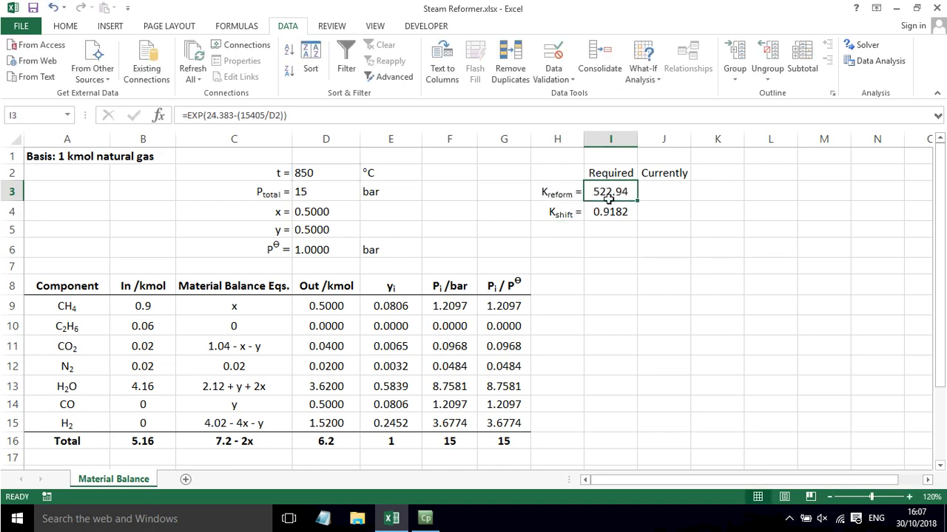
pyautogui.click(610, 211)
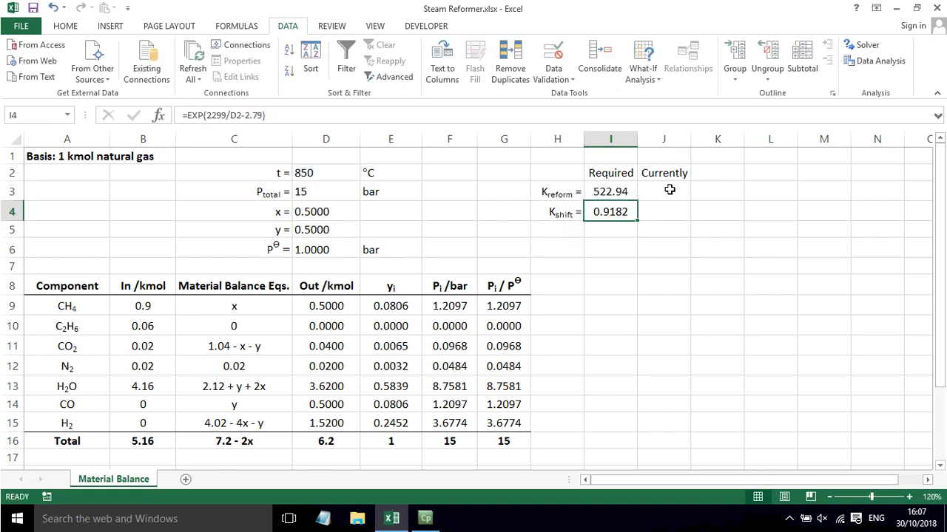
pyautogui.click(610, 193)
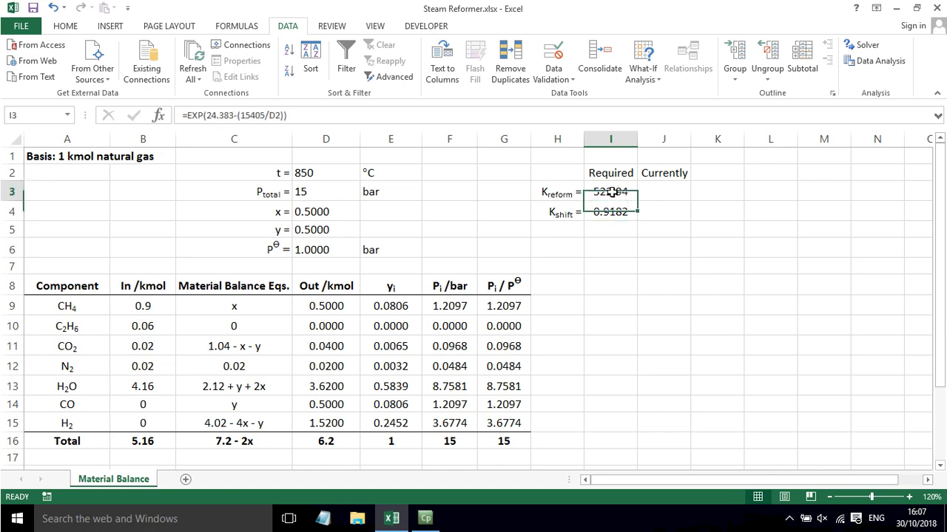
pyautogui.click(304, 172)
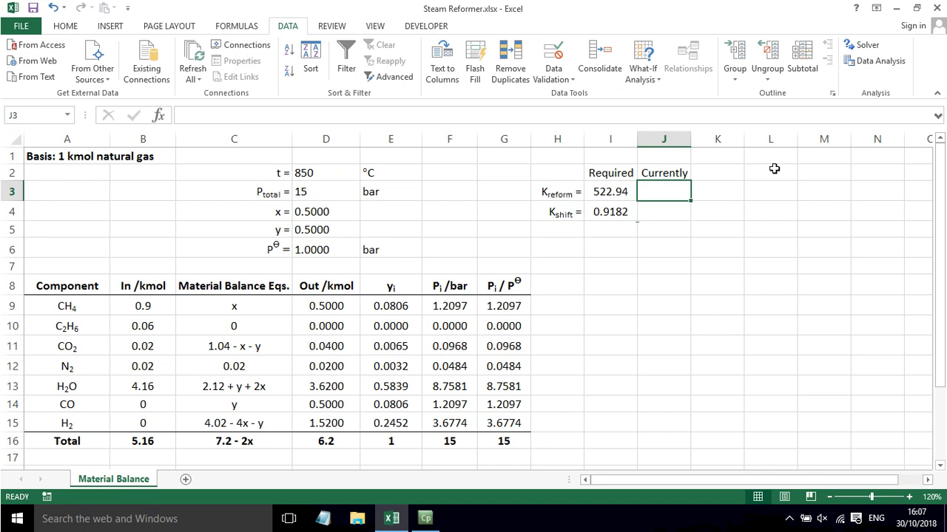
# - Enter =(G14*G15^3)/(G9*G13) in J3, giving current K reform 5.67834
pyautogui.write('=')
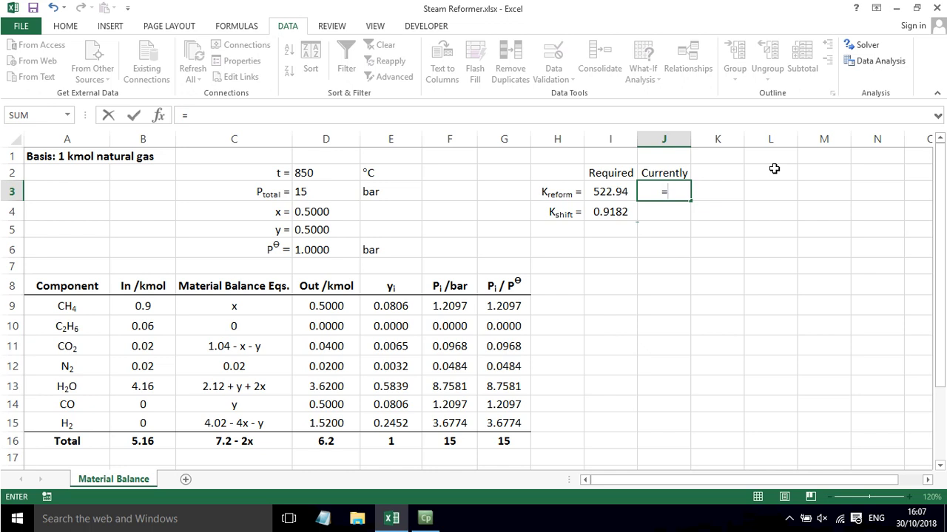
pyautogui.write('(')
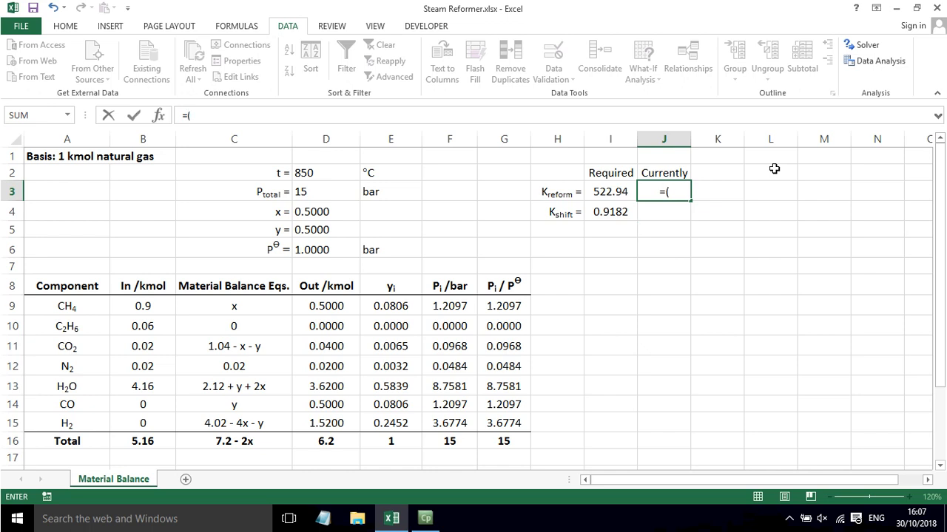
pyautogui.moveTo(495, 406)
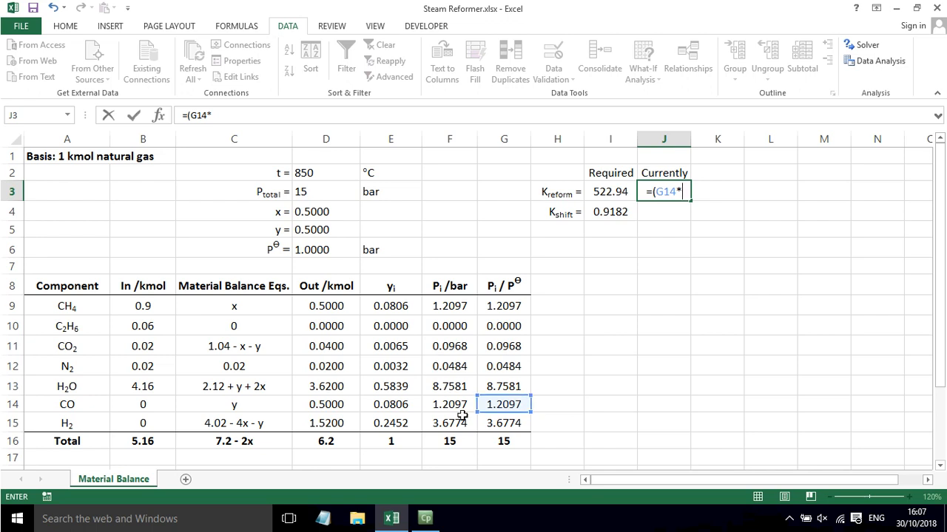
pyautogui.click(504, 423)
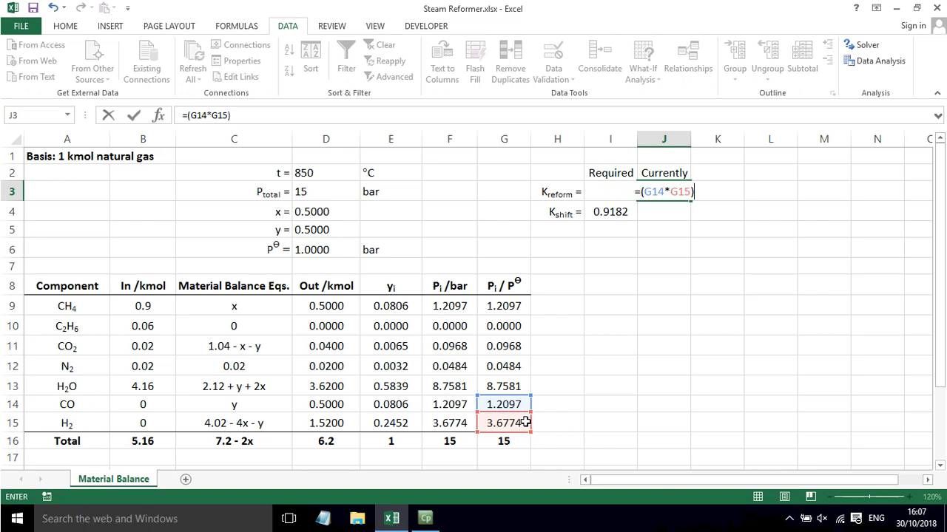
pyautogui.write('^3')
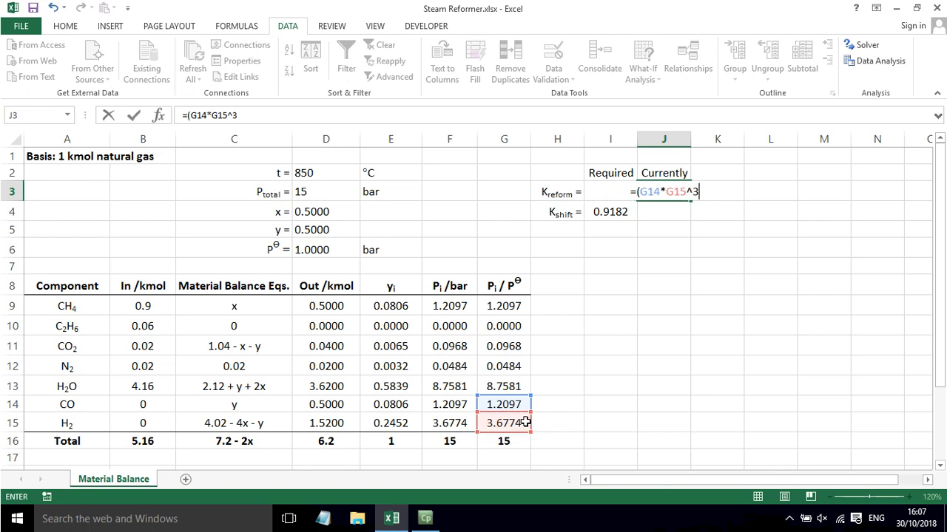
pyautogui.write(')/(')
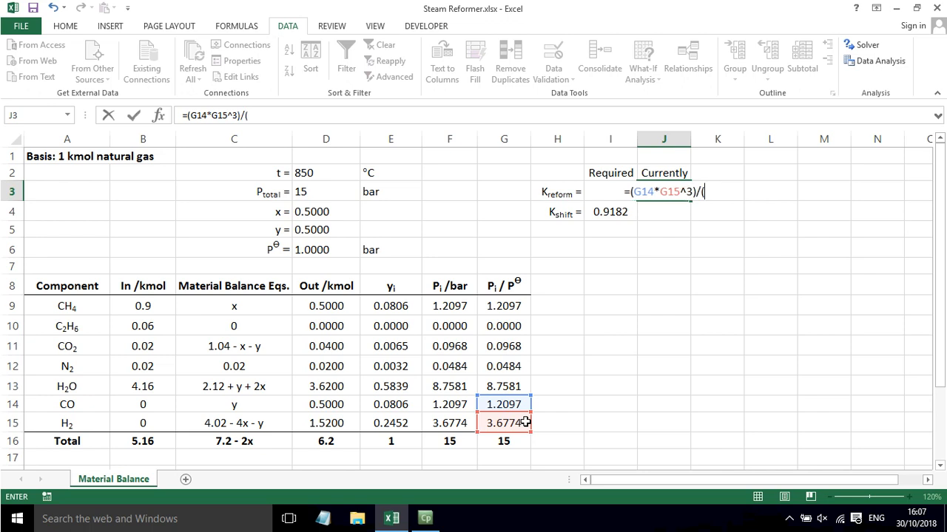
pyautogui.moveTo(530, 434)
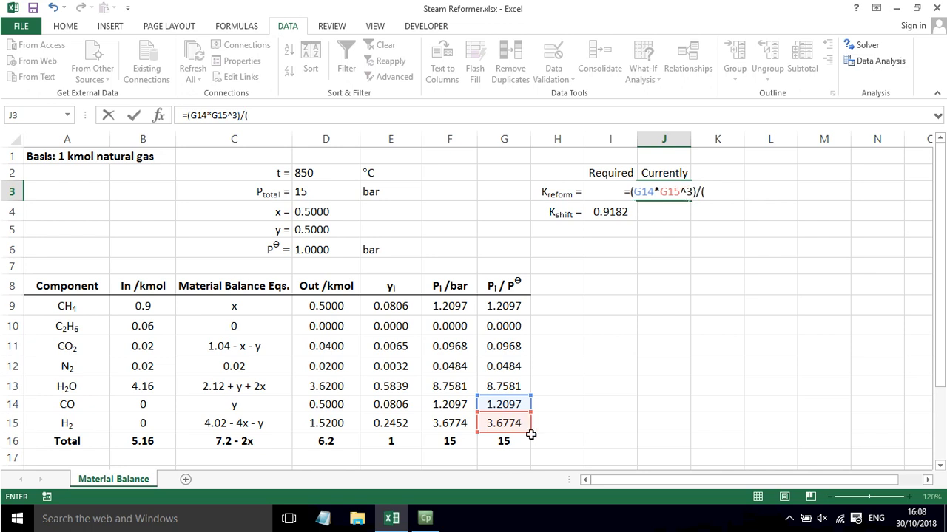
pyautogui.moveTo(494, 300)
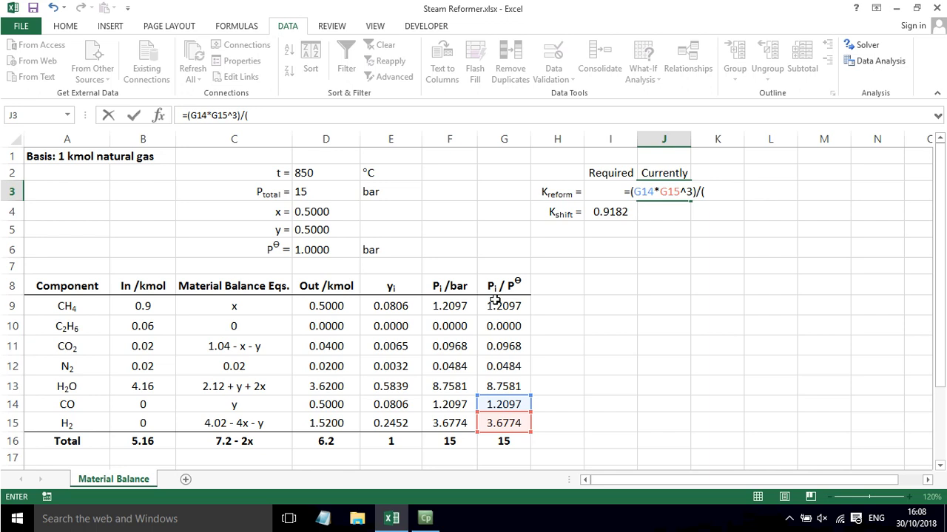
pyautogui.click(503, 306)
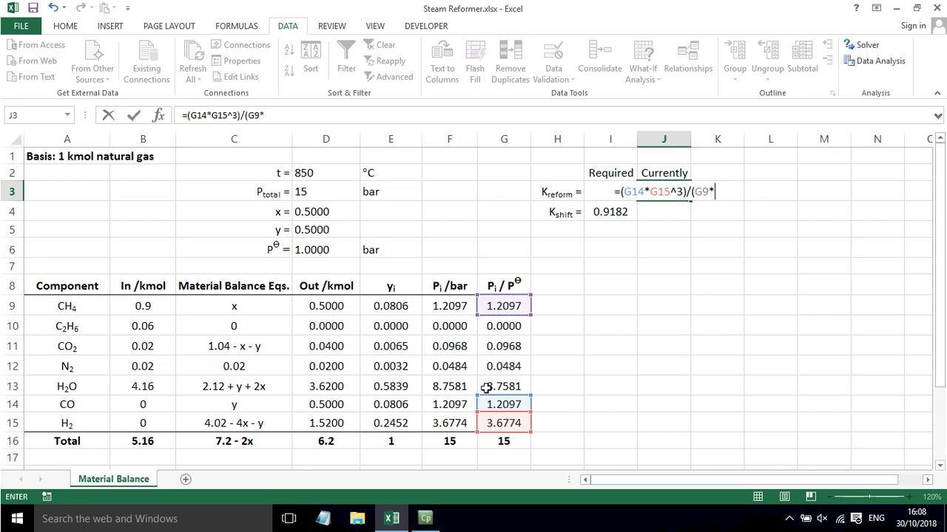
pyautogui.click(504, 386)
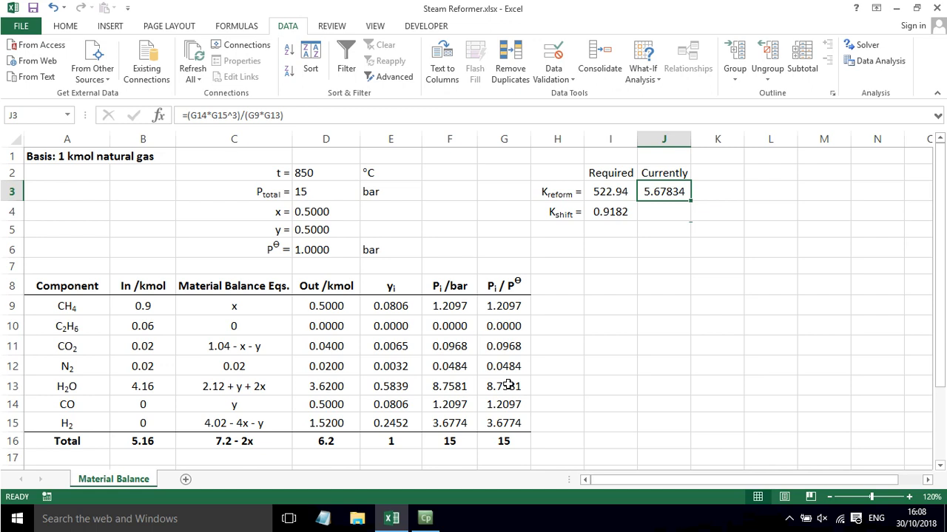
pyautogui.click(664, 211)
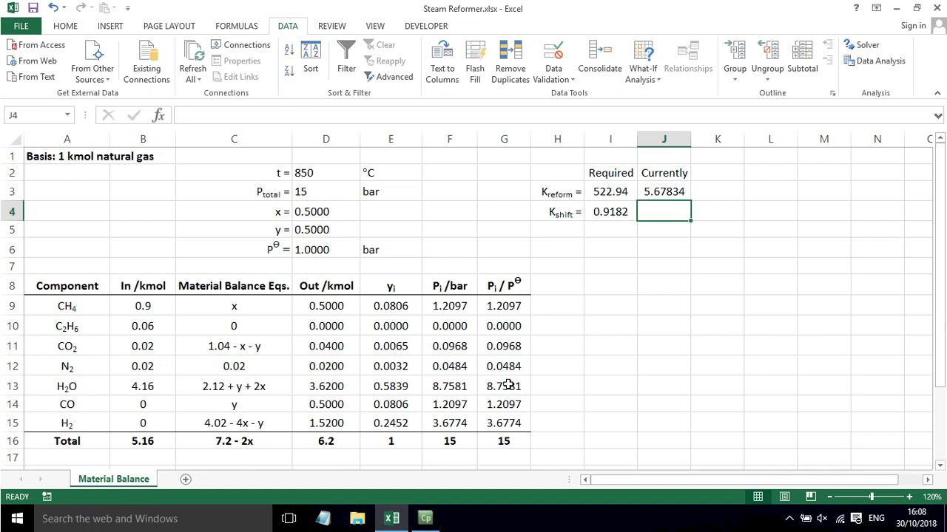
# - Enter =(G11*G15)/(G14*G13) in J4, giving current K shift 0.0336
pyautogui.write('=')
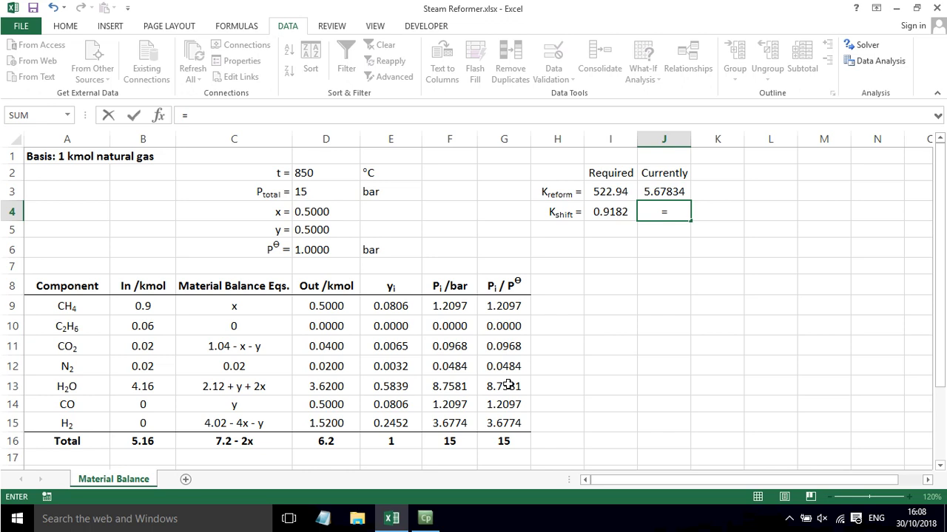
pyautogui.write('(')
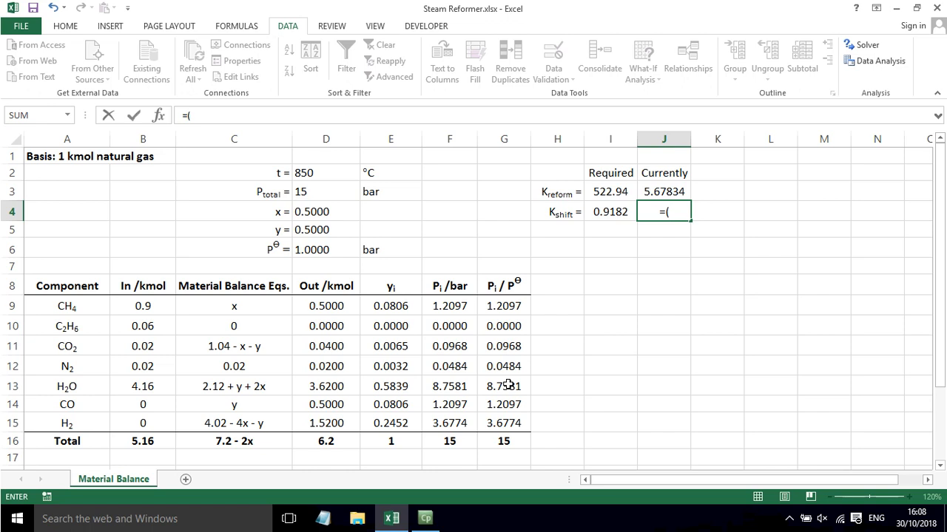
pyautogui.moveTo(170, 347)
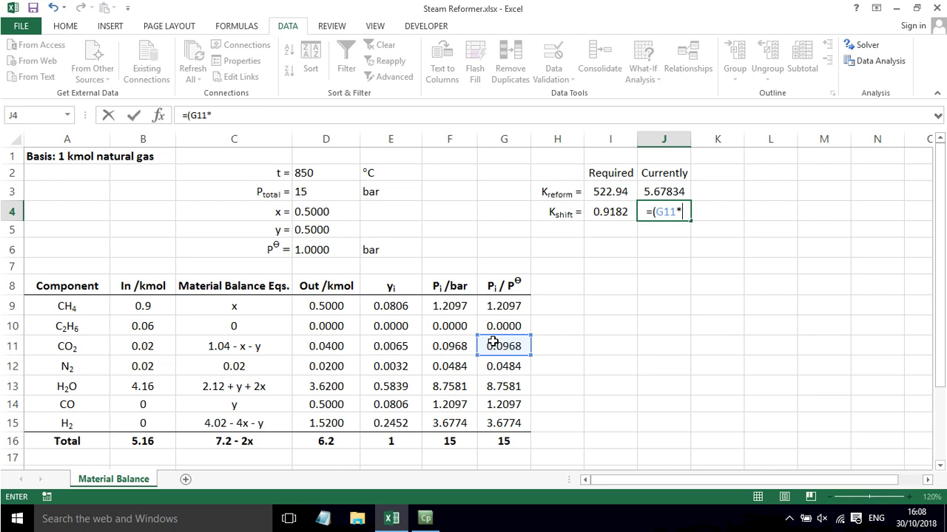
pyautogui.click(504, 423)
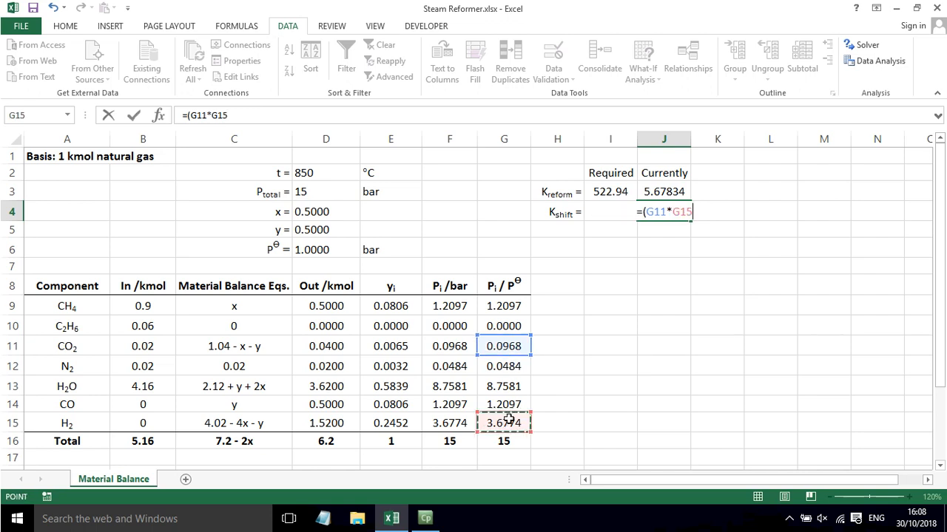
pyautogui.write(')/')
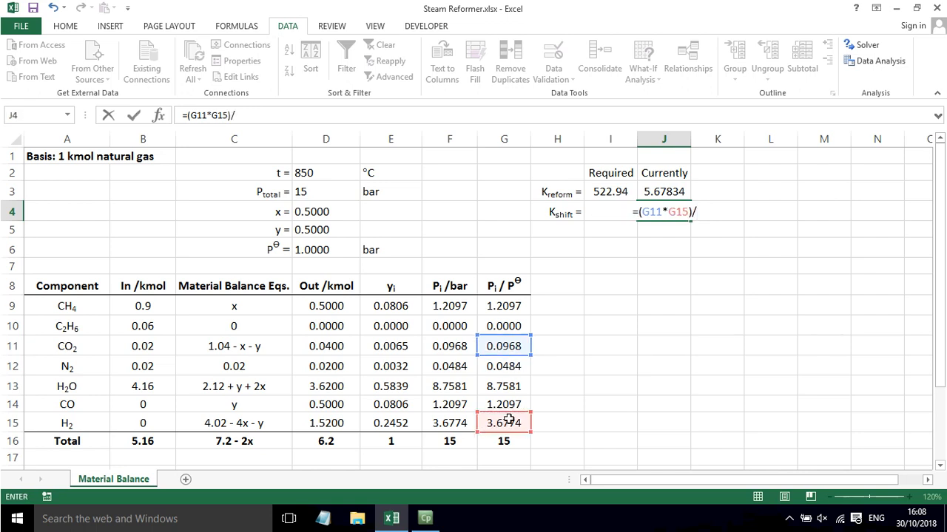
pyautogui.write('(')
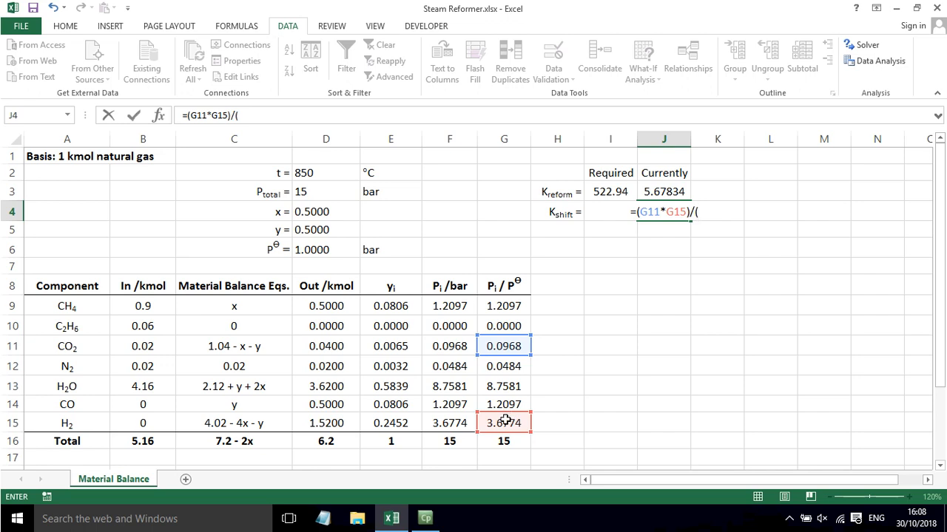
pyautogui.click(503, 405)
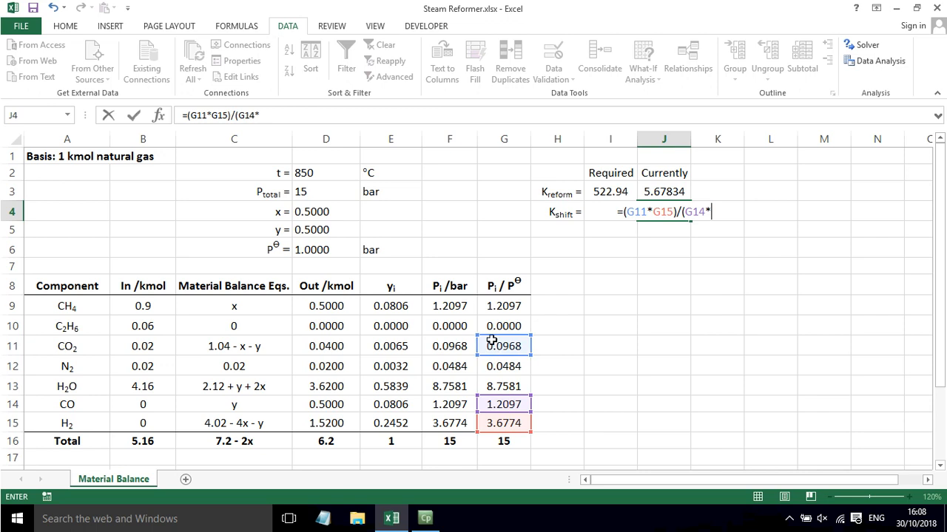
pyautogui.click(503, 385)
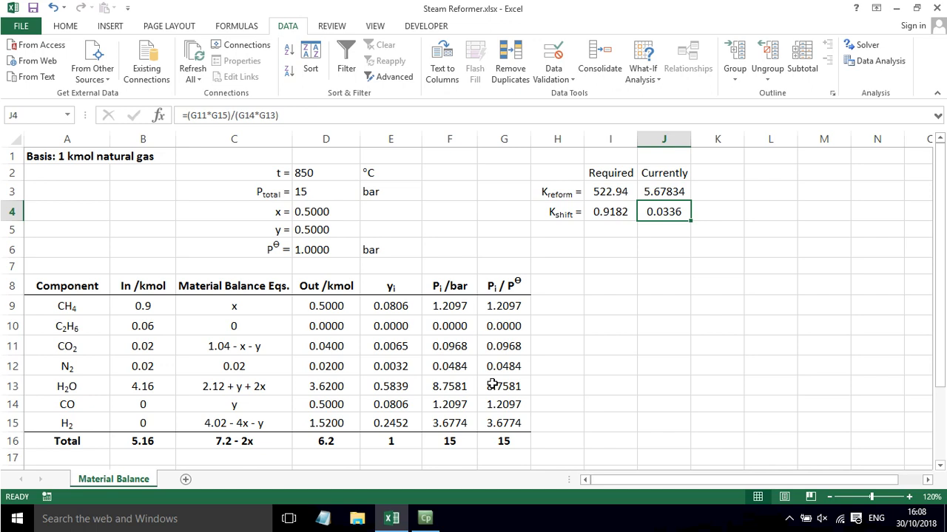
pyautogui.click(663, 249)
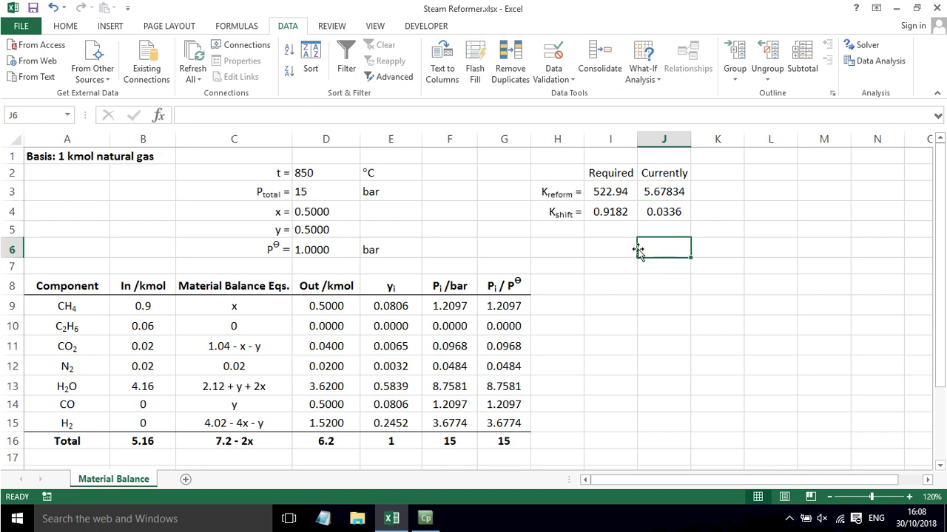
# - Set Solver objective $J$3 to value 522.94, changing cells $D$4:$D$5
pyautogui.click(326, 211)
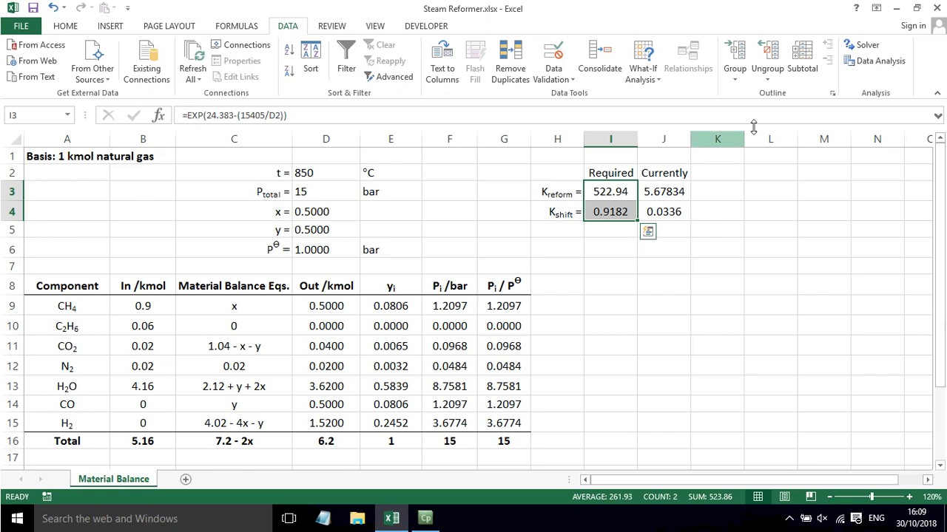
pyautogui.click(860, 44)
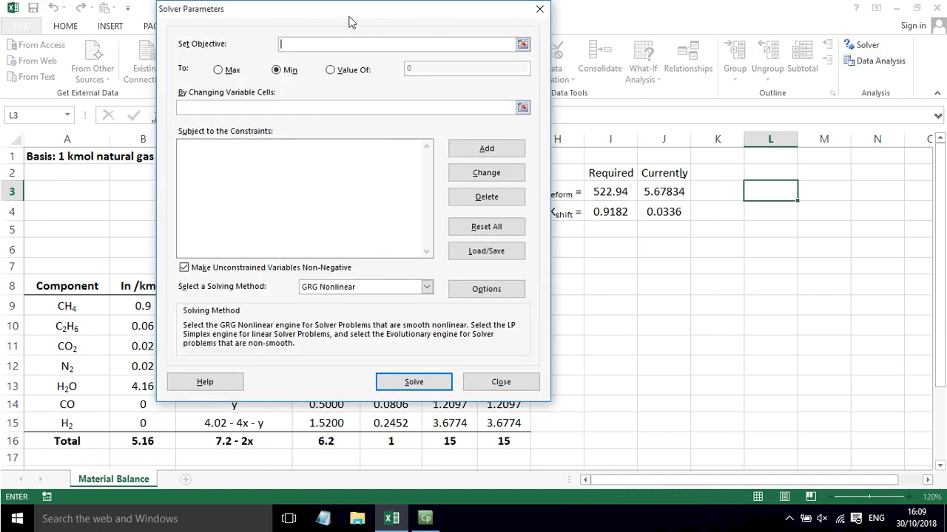
pyautogui.click(663, 191)
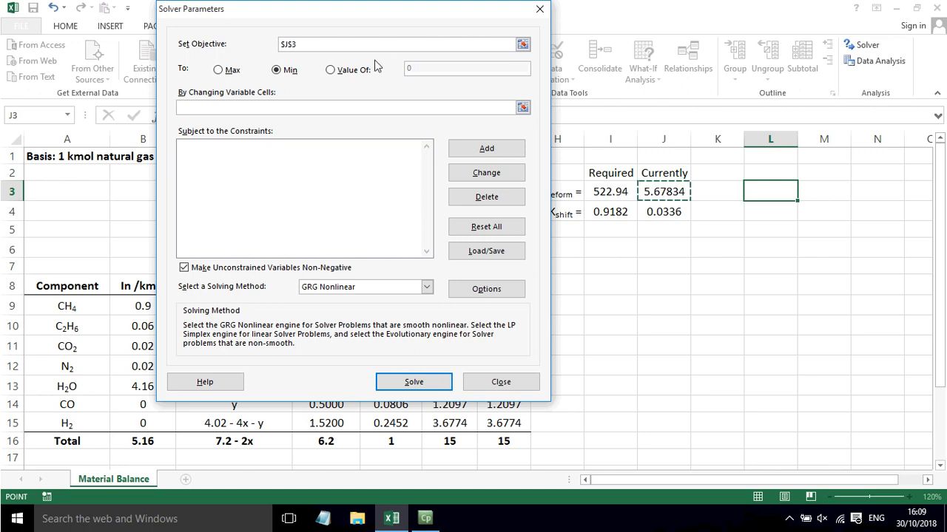
pyautogui.click(330, 69)
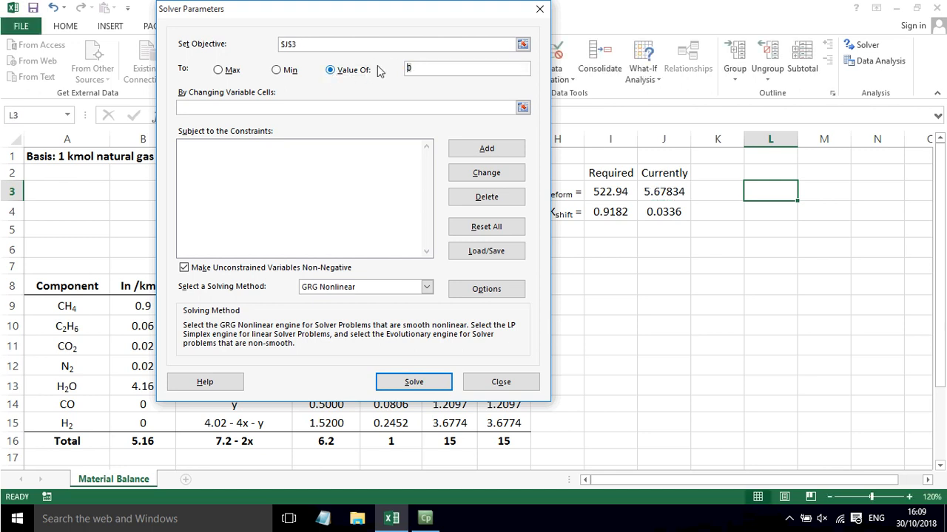
pyautogui.write('522.94')
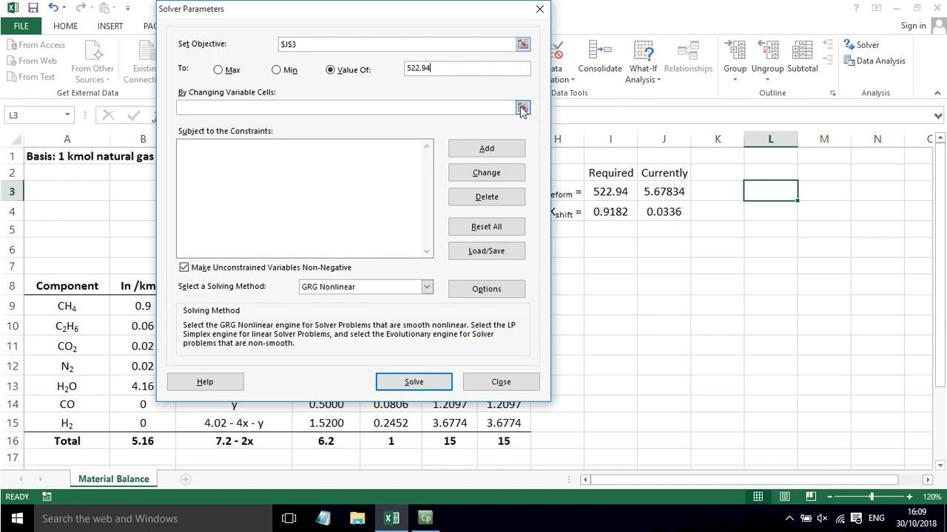
pyautogui.click(522, 108)
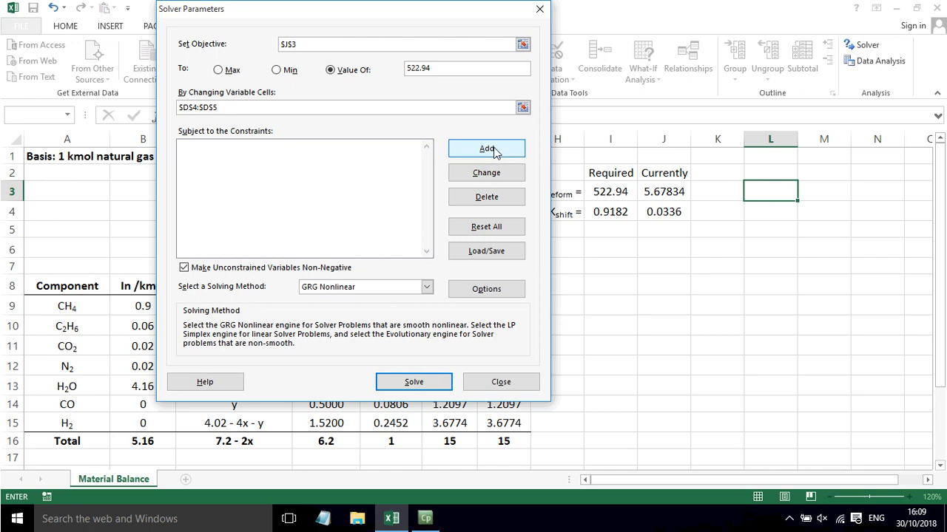
pyautogui.click(486, 149)
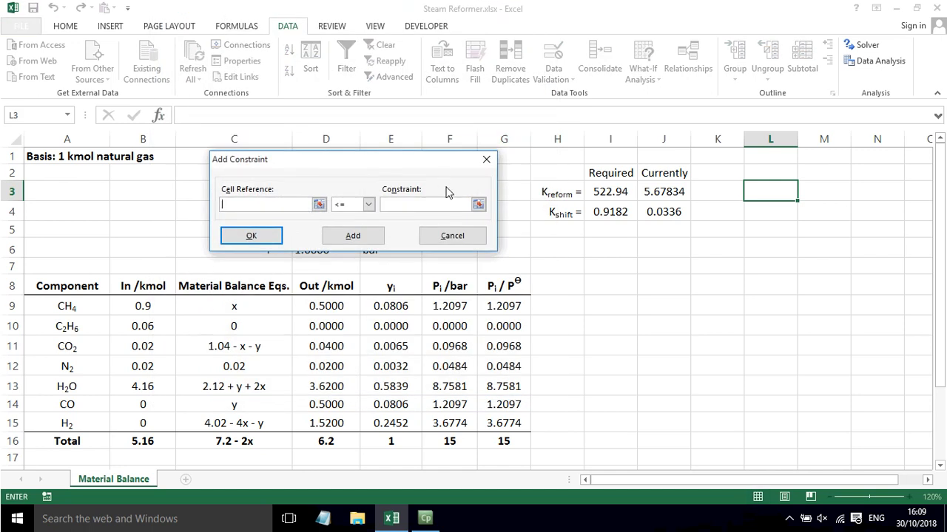
pyautogui.moveTo(604, 220)
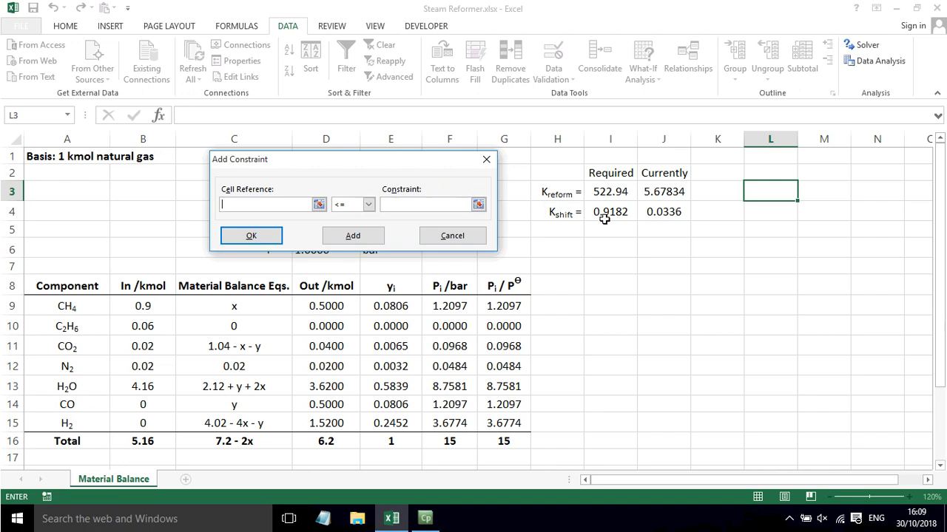
# - Add the constraint $J$4 = $I$4 and solve
pyautogui.click(368, 204)
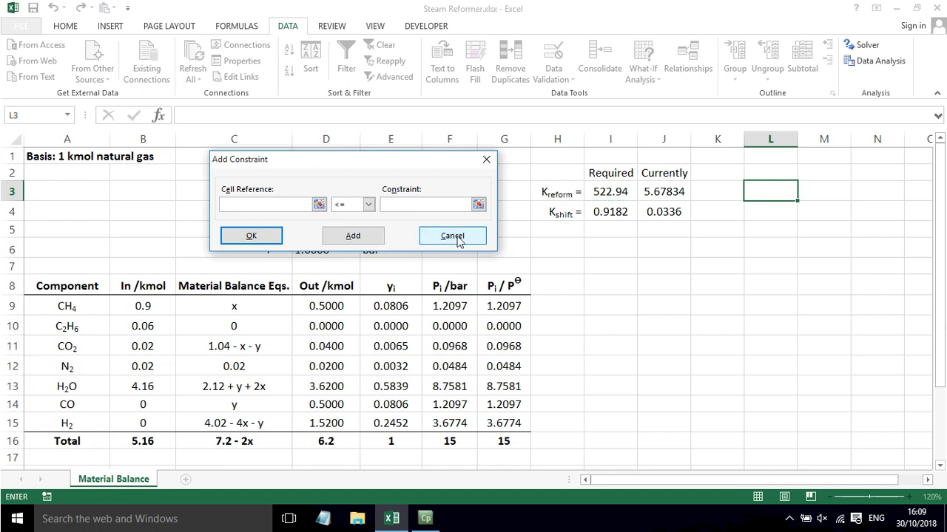
pyautogui.click(452, 235)
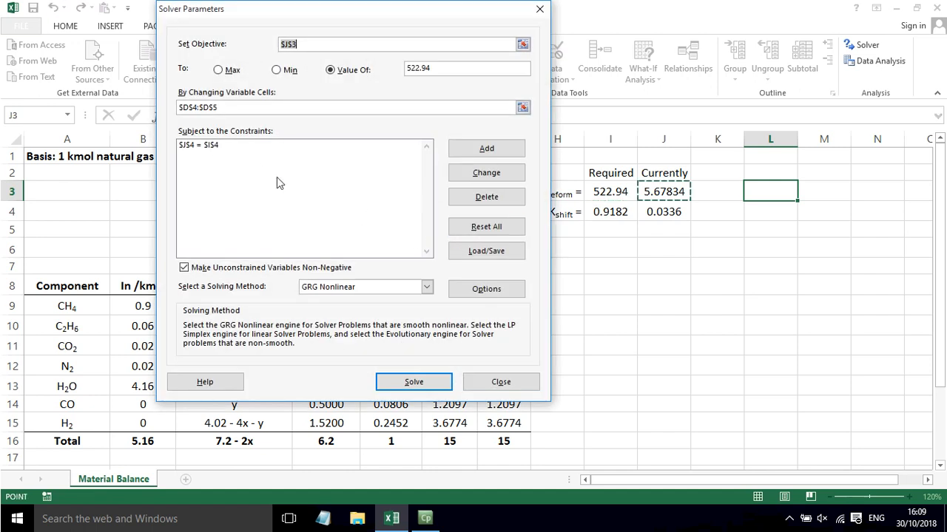
pyautogui.click(413, 382)
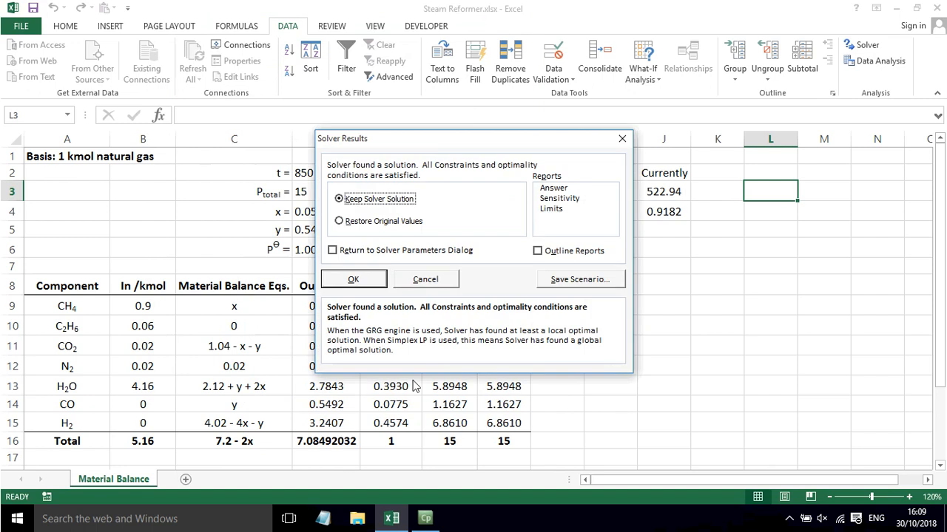
# - Keep the Solver solution and inspect x = 0.0575 and y = 0.5492
pyautogui.click(353, 279)
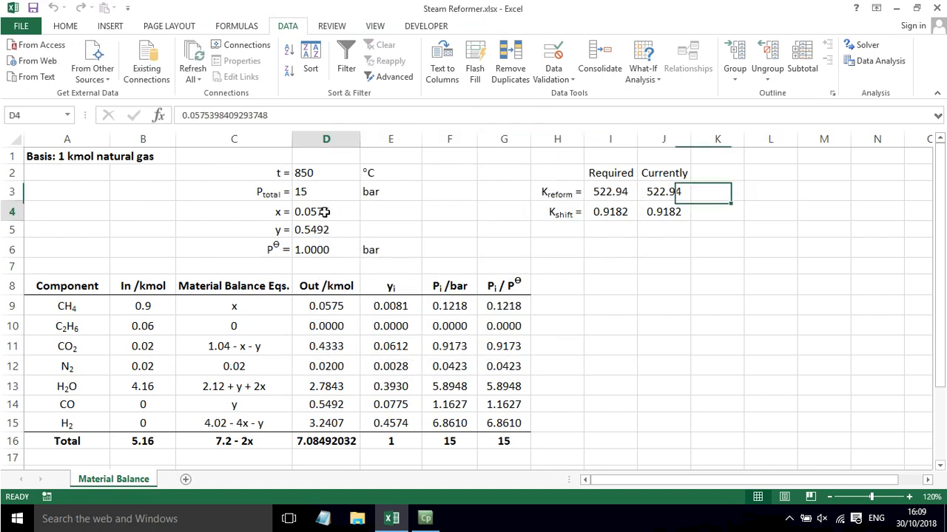
pyautogui.click(326, 211)
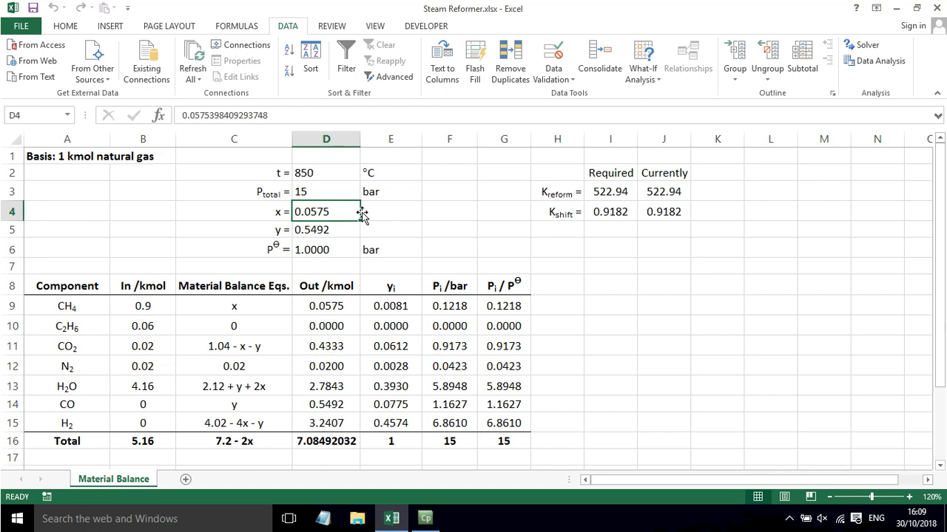
pyautogui.click(326, 230)
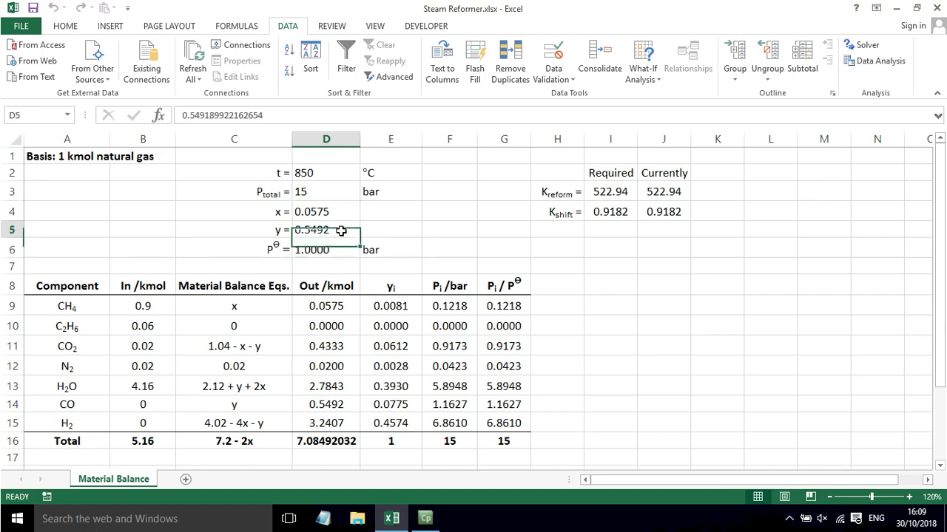
pyautogui.click(326, 230)
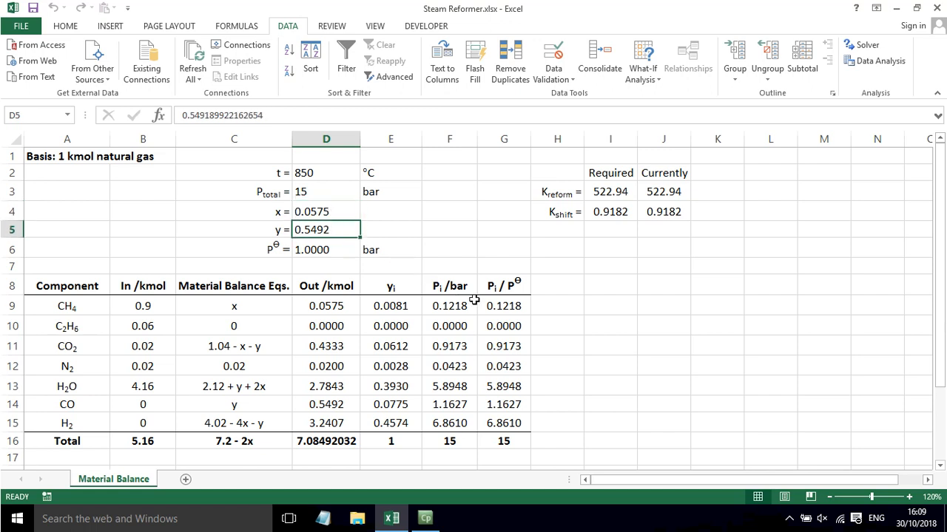
pyautogui.moveTo(500, 379)
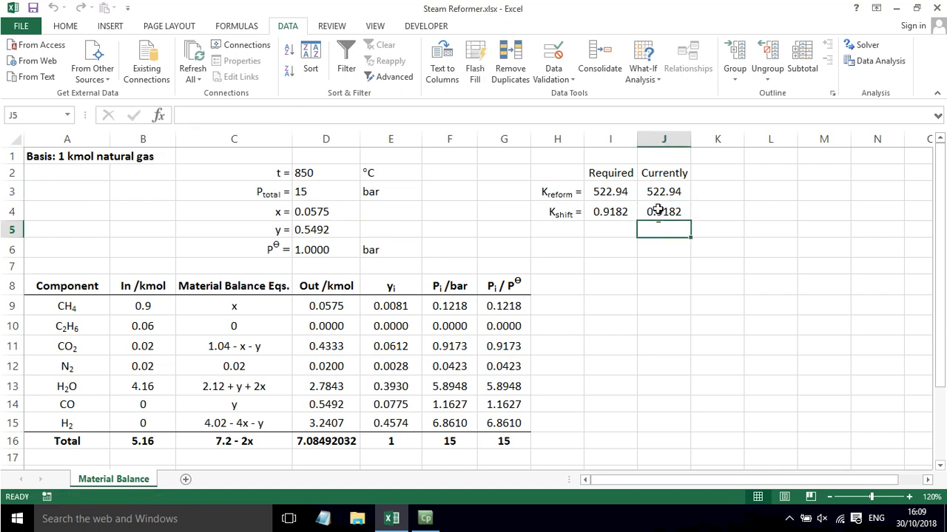
pyautogui.click(664, 249)
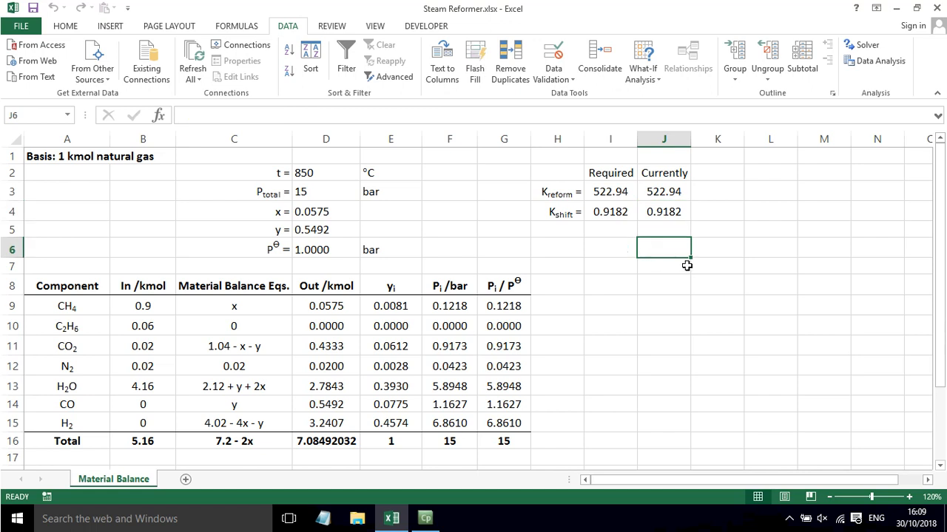